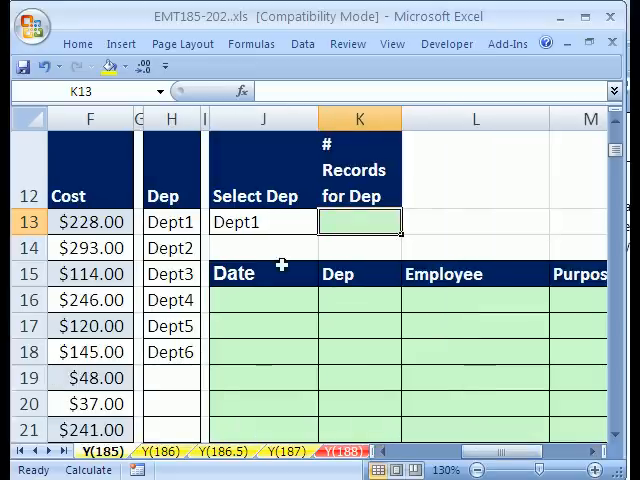
{"action": "mouse_move", "coordinate": [467, 310]}
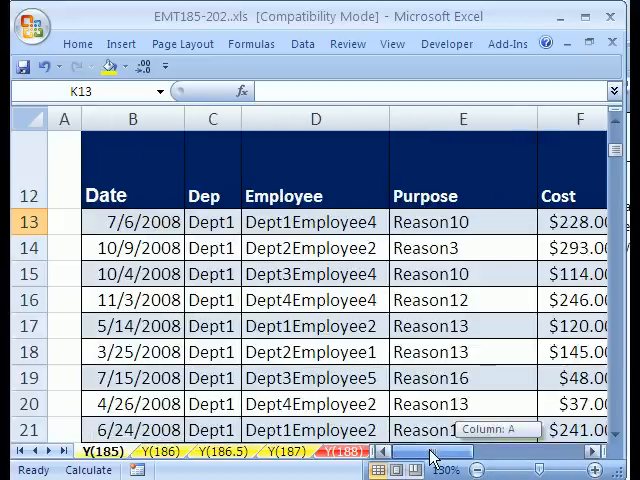
Scroll down, select the department choice cell and open its department list
{"action": "scroll", "scroll_direction": "down", "scroll_amount": 3}
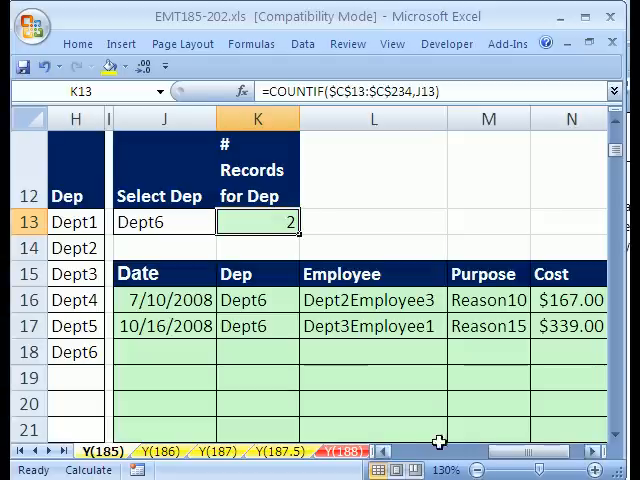
{"action": "left_click", "coordinate": [163, 222]}
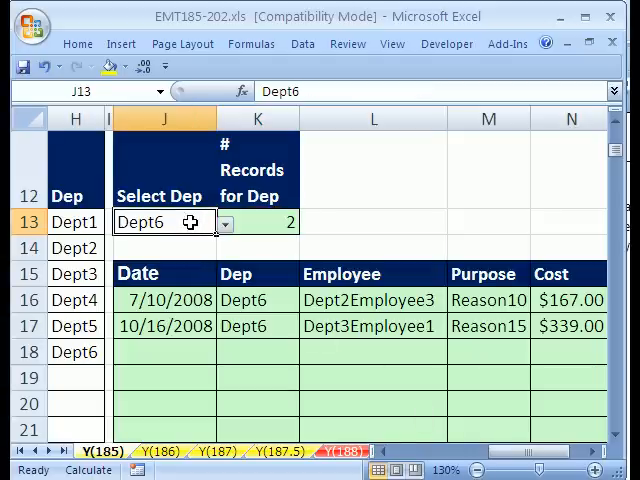
{"action": "left_click", "coordinate": [224, 222]}
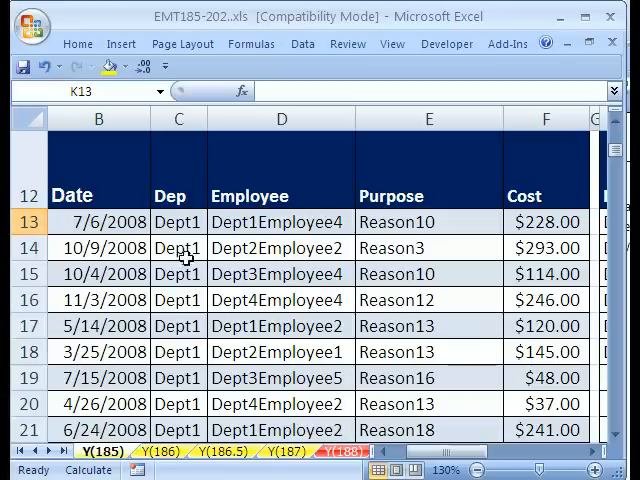
{"action": "mouse_move", "coordinate": [207, 299]}
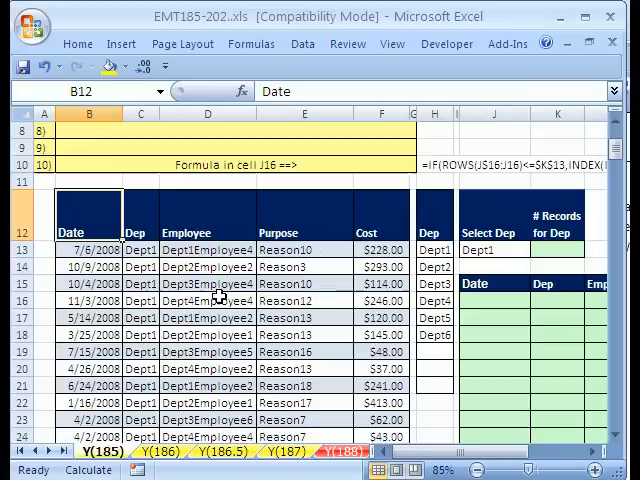
{"action": "mouse_move", "coordinate": [398, 183]}
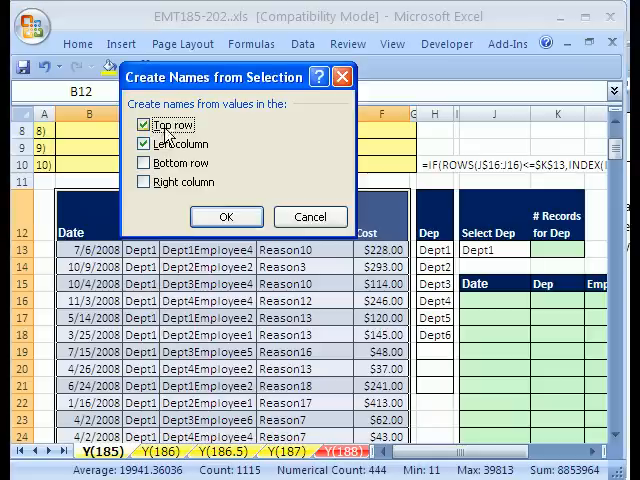
Create column names from the top row only, then verify Cost and Date in the Name Box
{"action": "left_click", "coordinate": [145, 143]}
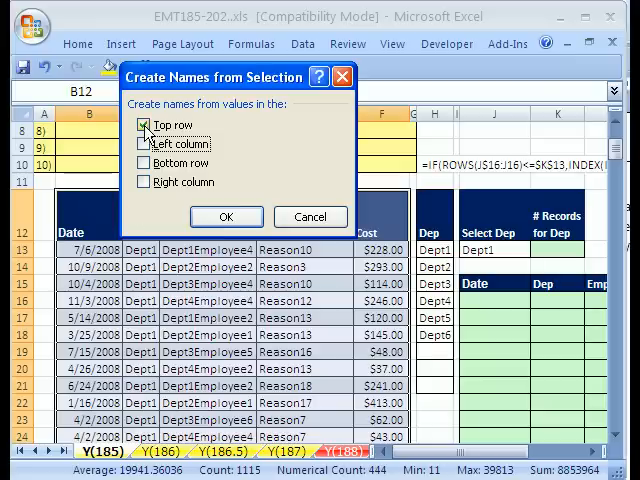
{"action": "left_click", "coordinate": [225, 216]}
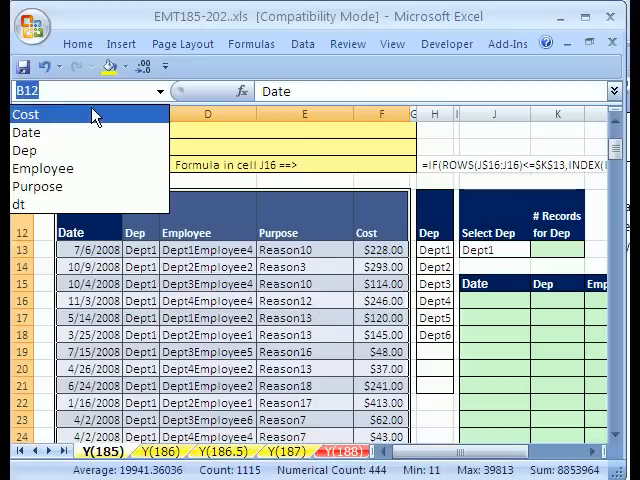
{"action": "left_click", "coordinate": [26, 114]}
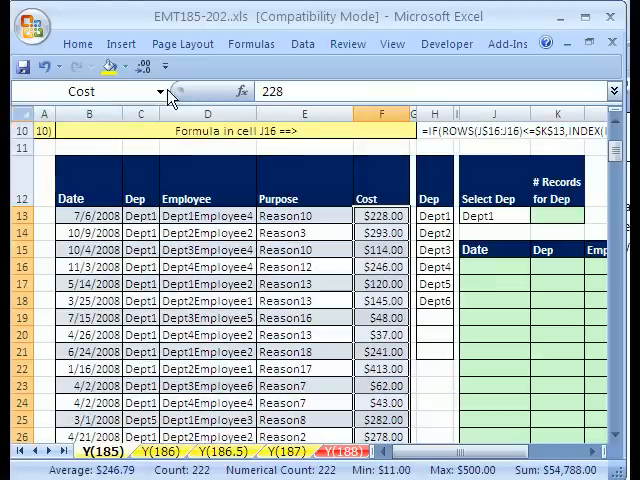
{"action": "left_click", "coordinate": [158, 90]}
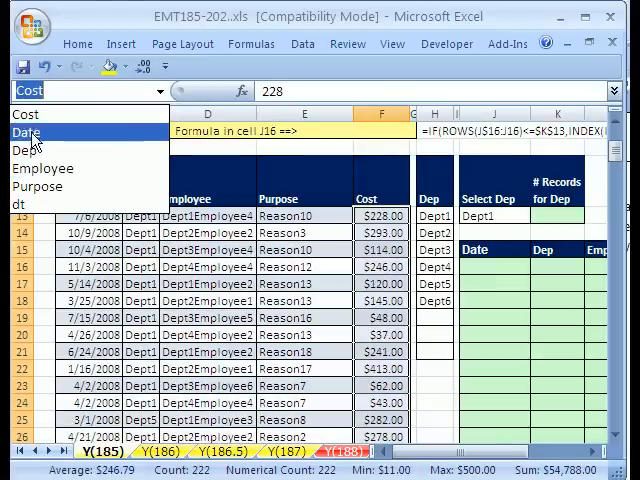
{"action": "left_click", "coordinate": [31, 132]}
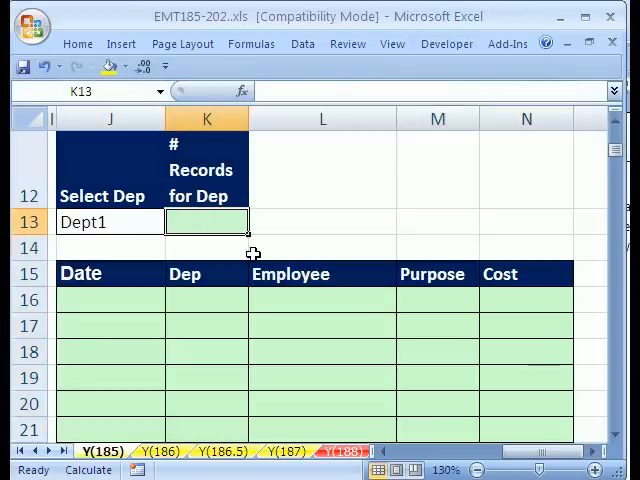
Enter =COUNTIF(Dep,J13) in K13, pasting the Dep name from the defined-names list
{"action": "left_click", "coordinate": [108, 221]}
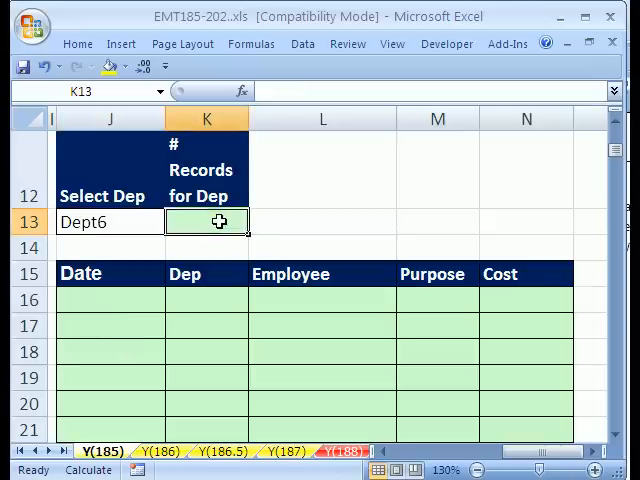
{"action": "type", "text": "=COUNTIF("}
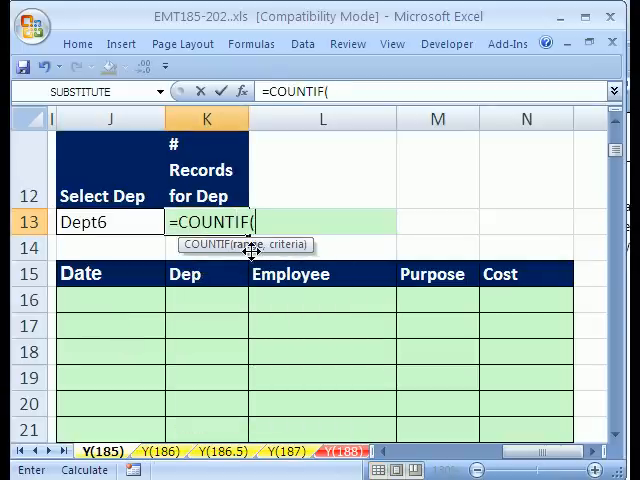
{"action": "mouse_move", "coordinate": [160, 267]}
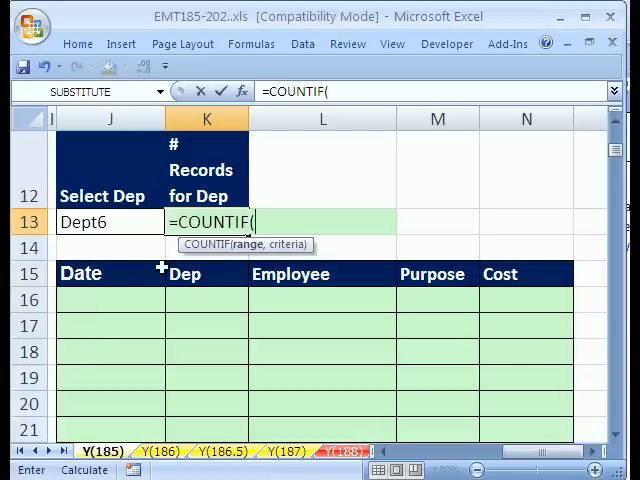
{"action": "type", "text": "DEP"}
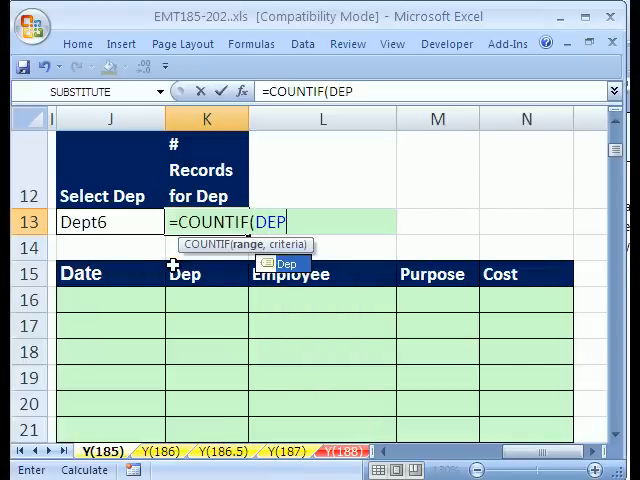
{"action": "key", "text": "Backspace"}
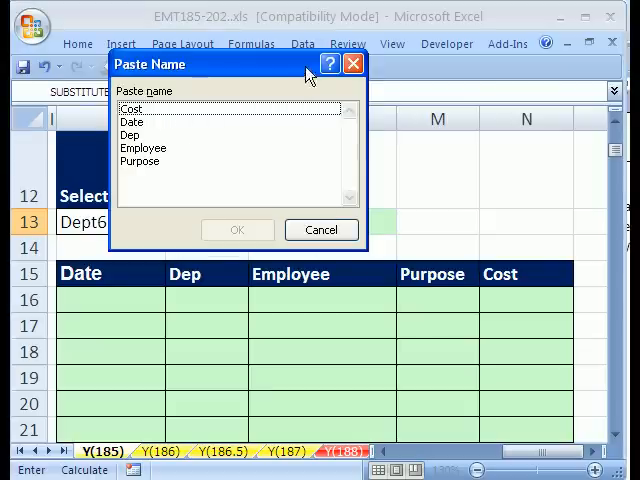
{"action": "left_click", "coordinate": [321, 230]}
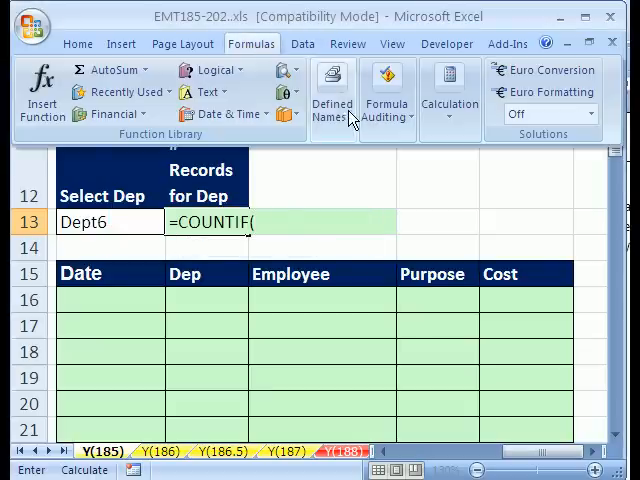
{"action": "left_click", "coordinate": [334, 95]}
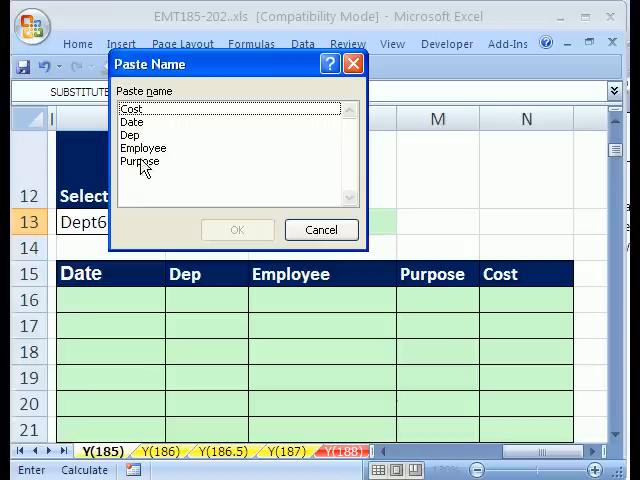
{"action": "left_click", "coordinate": [129, 134]}
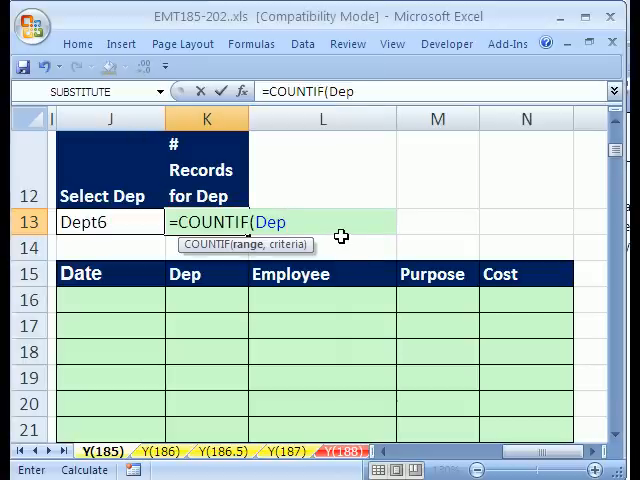
{"action": "type", "text": ","}
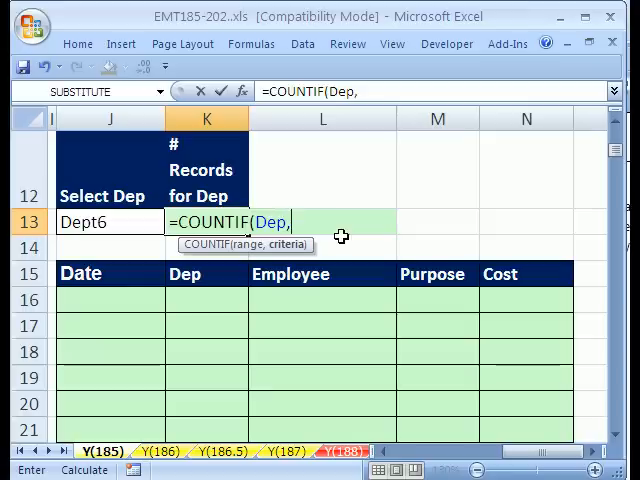
{"action": "left_click", "coordinate": [100, 221]}
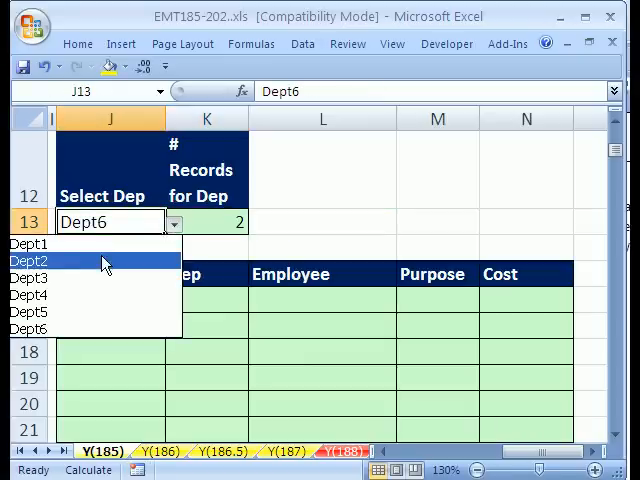
Choose Dept2 from the J13 dropdown so K13 counts 48 records
{"action": "left_click", "coordinate": [30, 261]}
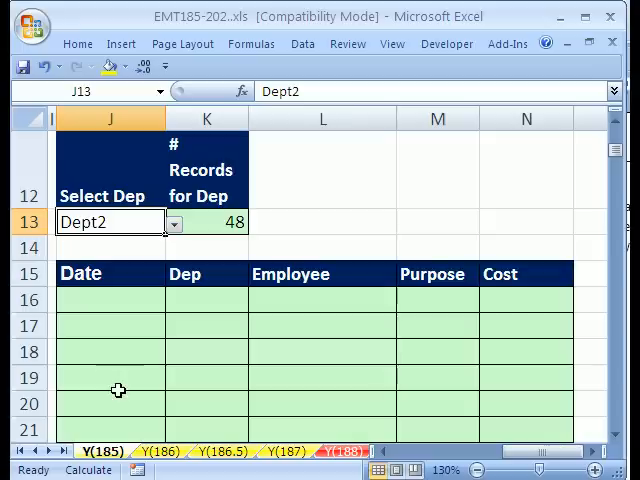
{"action": "mouse_move", "coordinate": [102, 368]}
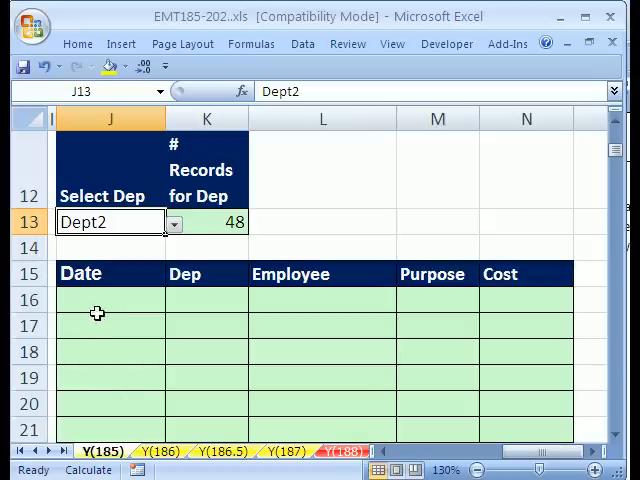
Start J16 with =IF(ROWS(J$16:J16)<=$K$13, making the K13 reference absolute
{"action": "type", "text": "=IF("}
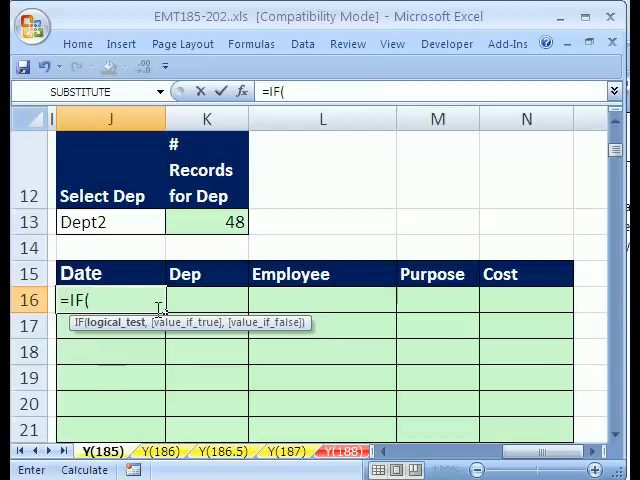
{"action": "type", "text": "ROWS("}
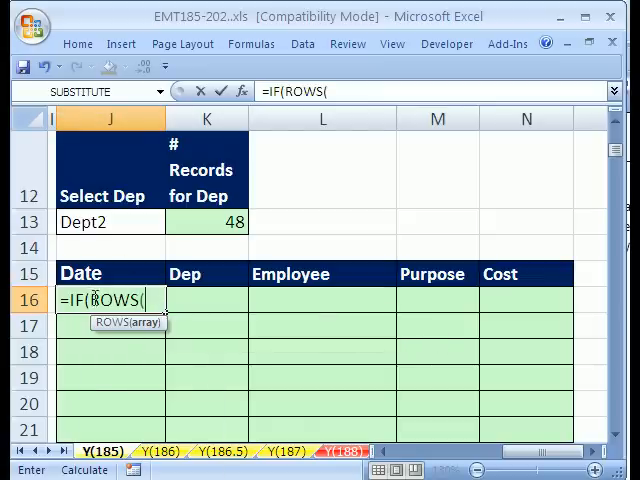
{"action": "type", "text": "j$"}
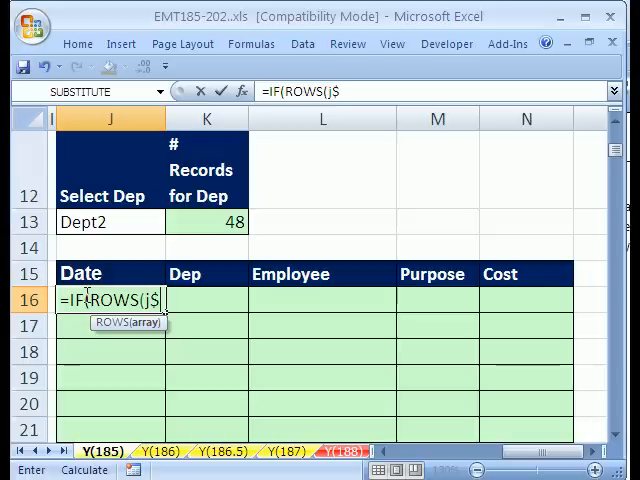
{"action": "type", "text": "16:"}
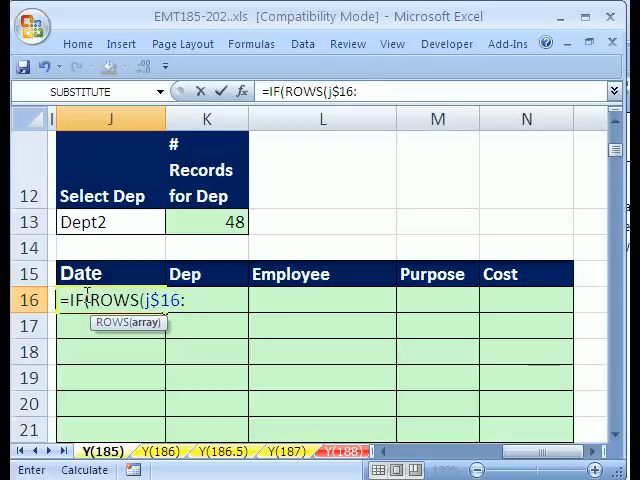
{"action": "type", "text": "j16)"}
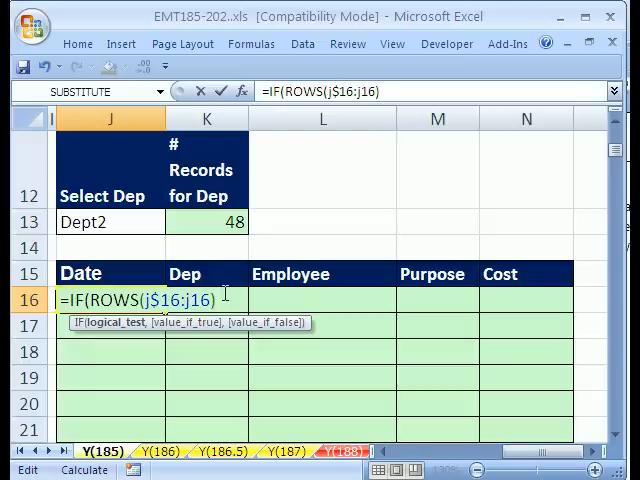
{"action": "type", "text": "<="}
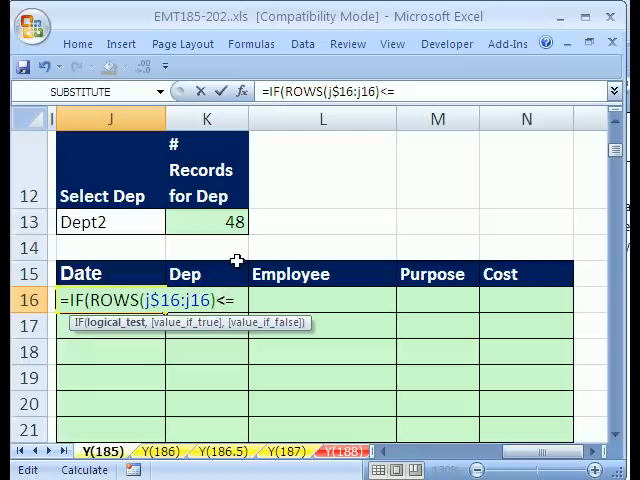
{"action": "left_click", "coordinate": [206, 221]}
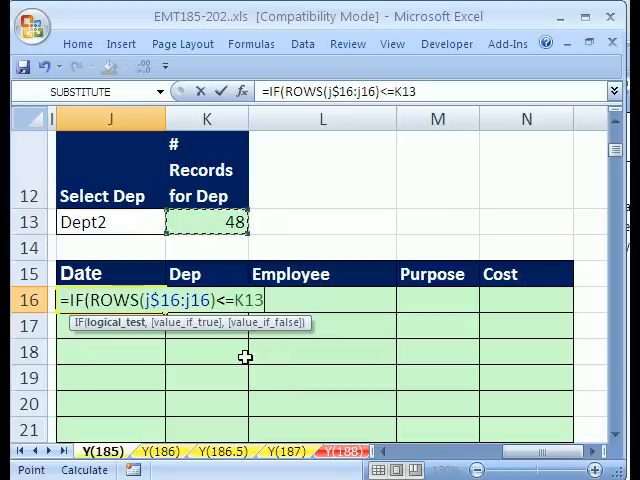
{"action": "key", "text": "f4"}
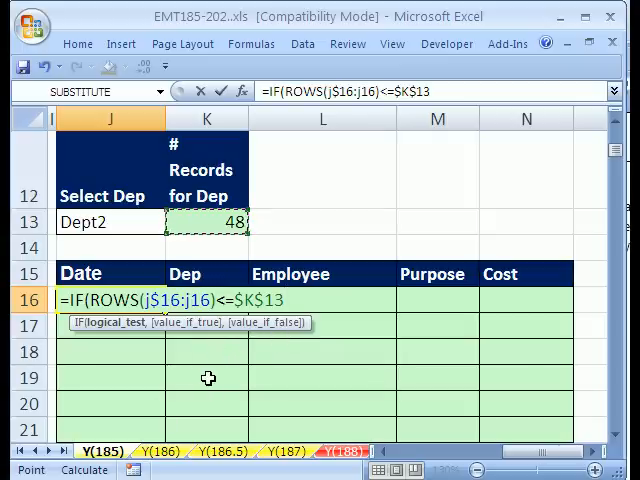
Continue the formula with ,INDEX(INDIRECT(J$15), locking the J15 row
{"action": "type", "text": ","}
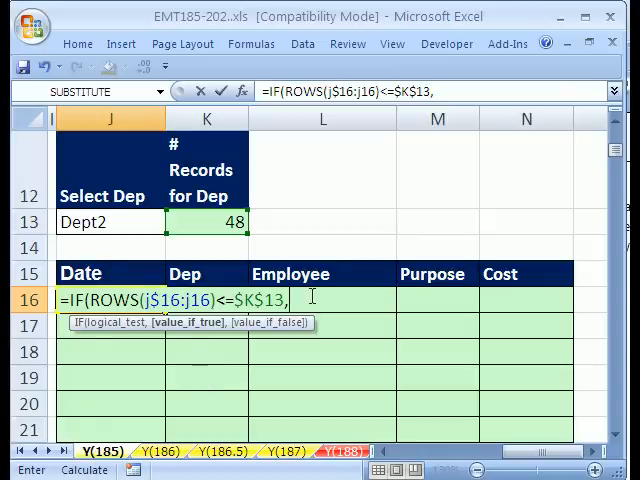
{"action": "mouse_move", "coordinate": [532, 401]}
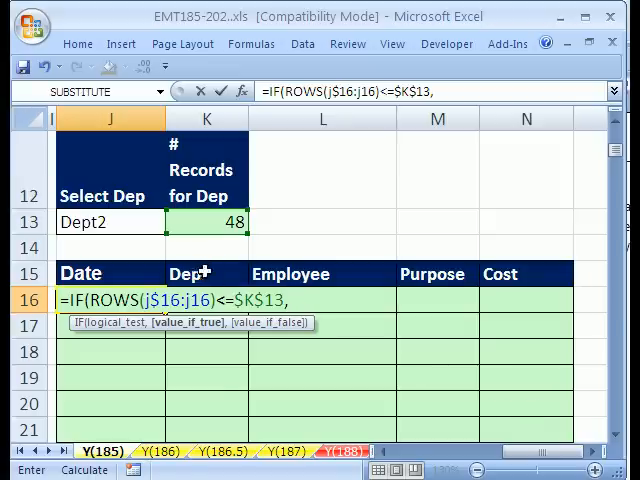
{"action": "mouse_move", "coordinate": [152, 416]}
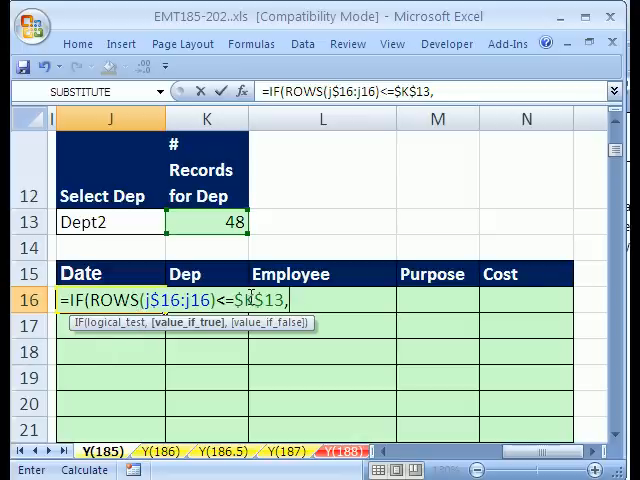
{"action": "type", "text": "INDEX("}
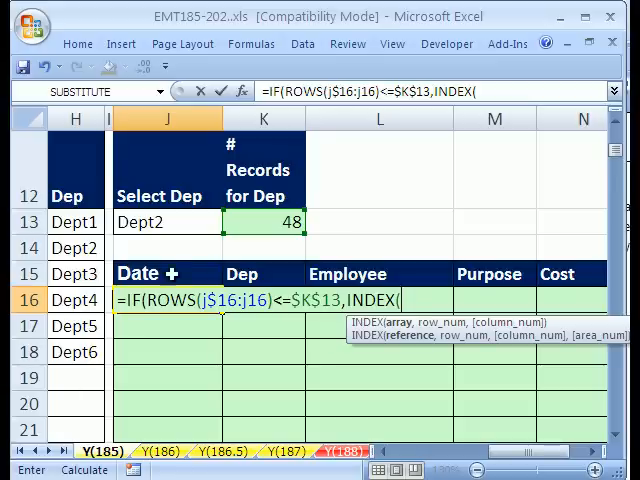
{"action": "type", "text": "ind"}
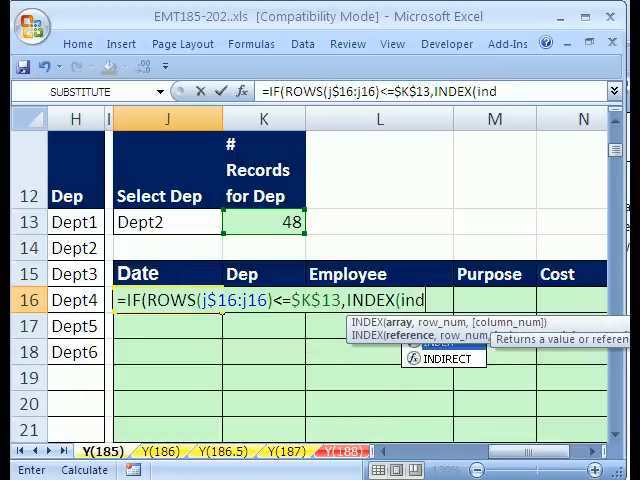
{"action": "type", "text": "INDIRECT(J15"}
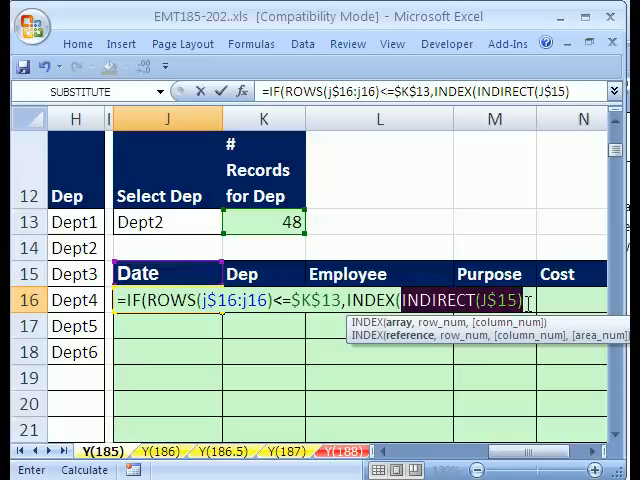
{"action": "key", "text": "f9"}
{"action": "type", "text": ","}
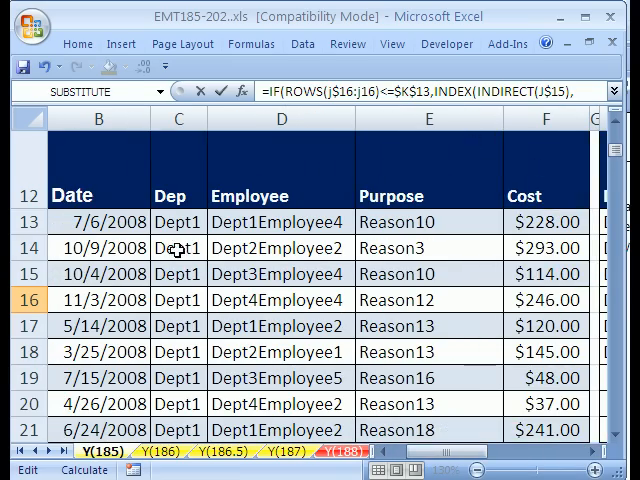
Scroll down to review the source expense table rows 36–47
{"action": "scroll", "scroll_direction": "down", "scroll_amount": 3}
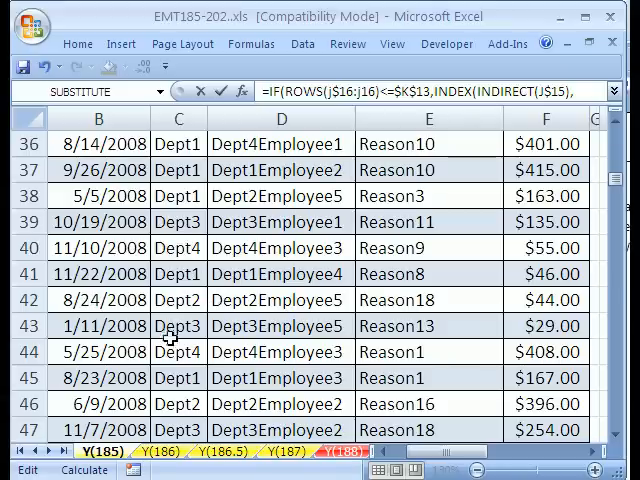
{"action": "mouse_move", "coordinate": [190, 300]}
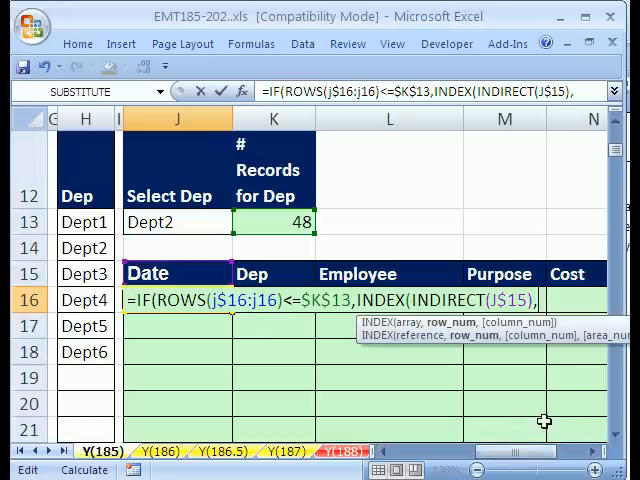
{"action": "mouse_move", "coordinate": [568, 386]}
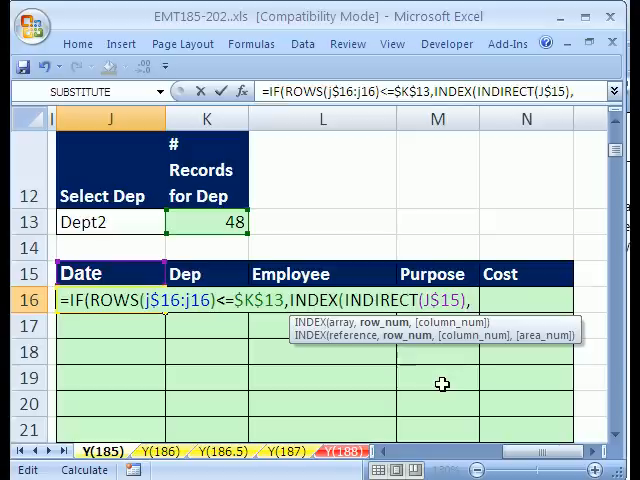
Extend J16's formula with SMALL(IF(dep=$J$13,ROW(dep) as the row lookup
{"action": "type", "text": "sma"}
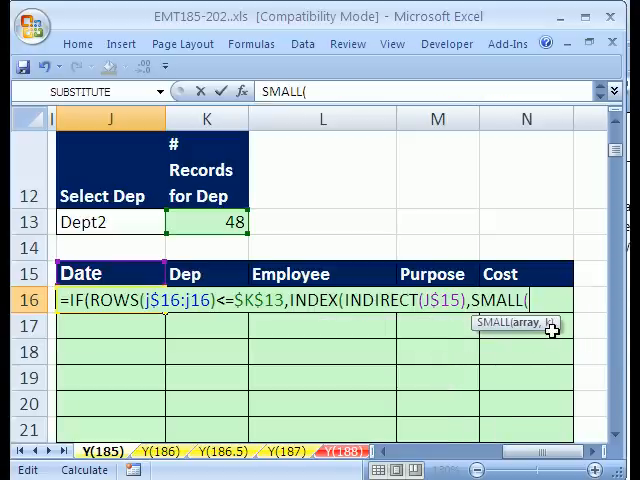
{"action": "mouse_move", "coordinate": [530, 330]}
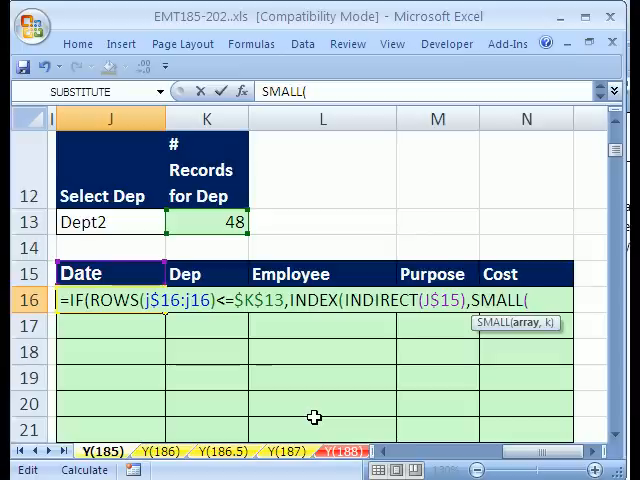
{"action": "type", "text": "IF("}
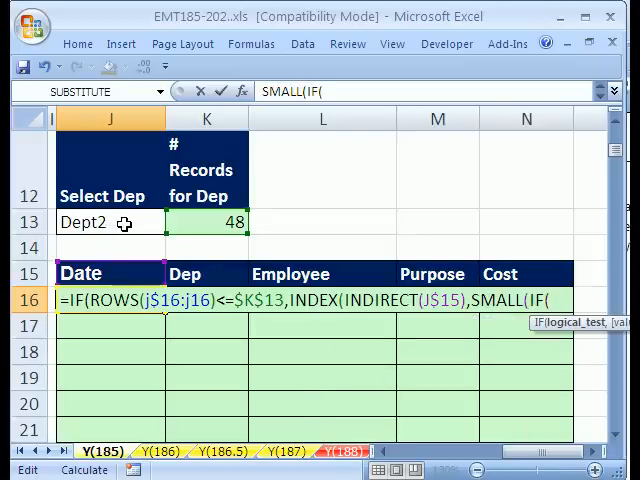
{"action": "mouse_move", "coordinate": [119, 337]}
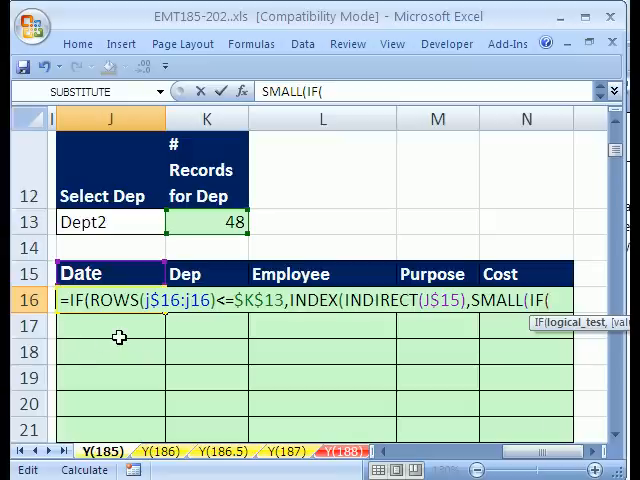
{"action": "type", "text": "dep=J13"}
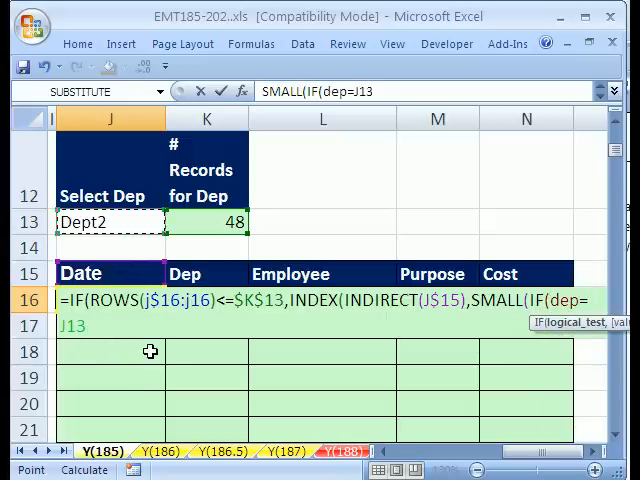
{"action": "key", "text": "f4"}
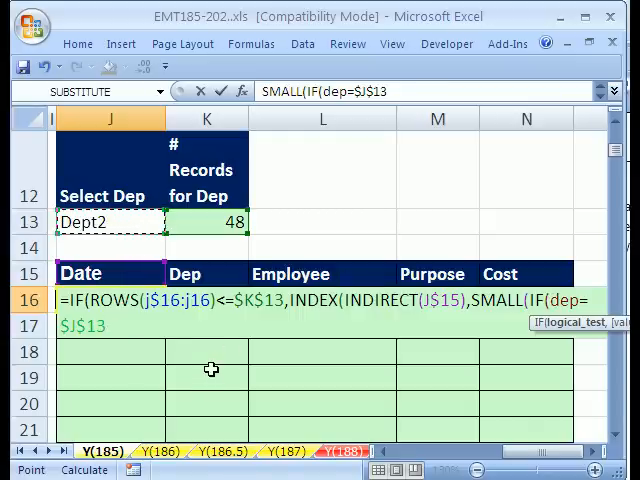
{"action": "type", "text": ",r"}
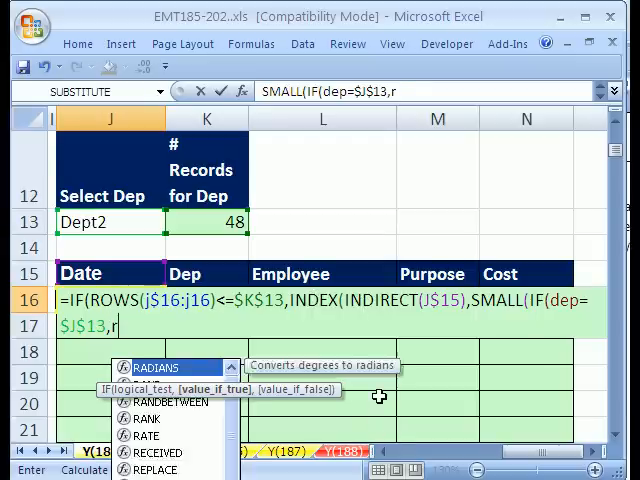
{"action": "type", "text": "ROW("}
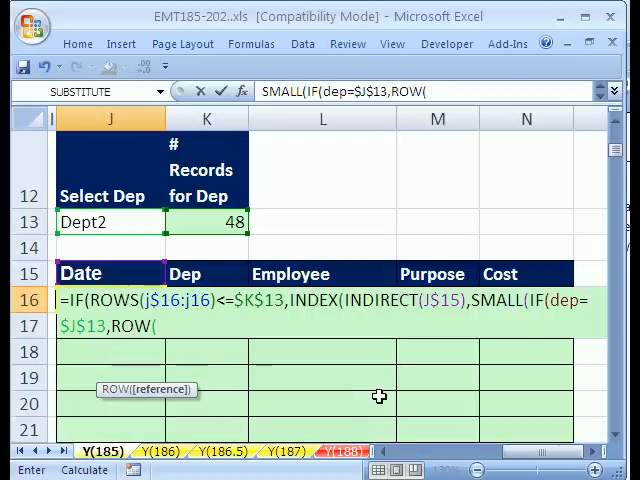
{"action": "type", "text": "dep"}
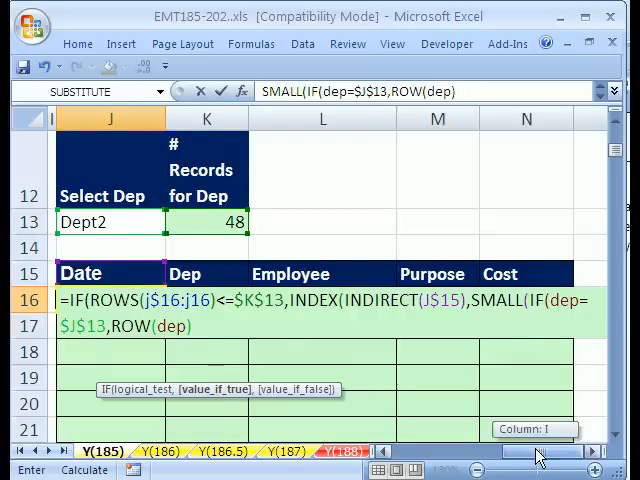
Finish J16 with -ROW($C$13)+1, SMALL's k ROWS(J$16:J16), and an empty-string false value
{"action": "scroll", "scroll_direction": "left", "scroll_amount": 3}
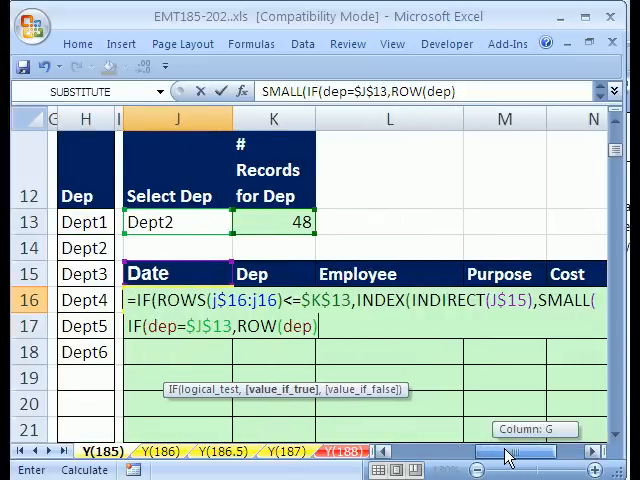
{"action": "scroll", "scroll_direction": "down", "scroll_amount": 3}
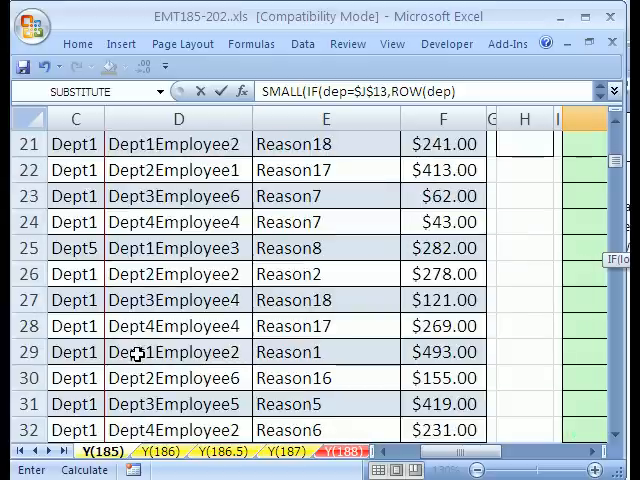
{"action": "scroll", "scroll_direction": "down", "scroll_amount": 3}
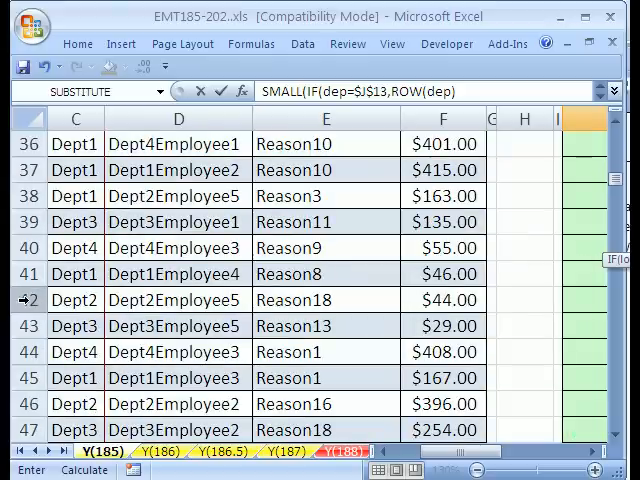
{"action": "left_click", "coordinate": [384, 452]}
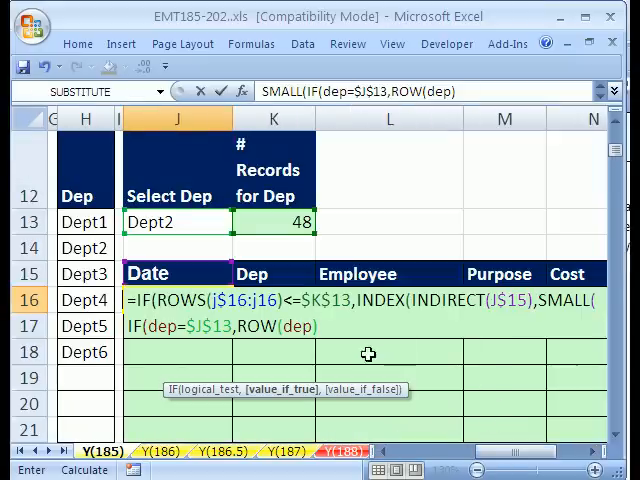
{"action": "type", "text": "-row($C$13"}
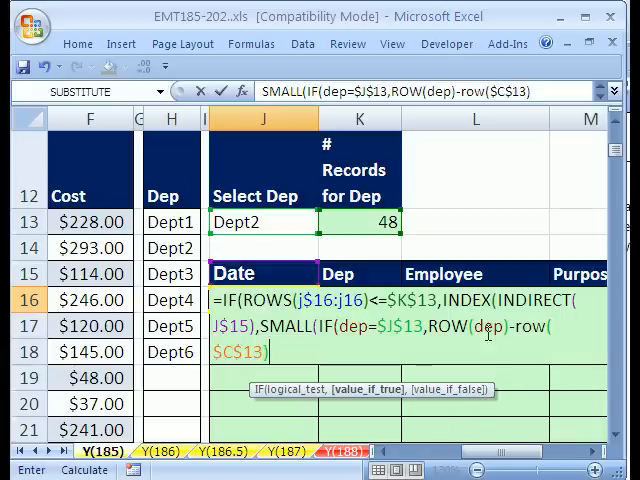
{"action": "mouse_move", "coordinate": [355, 370]}
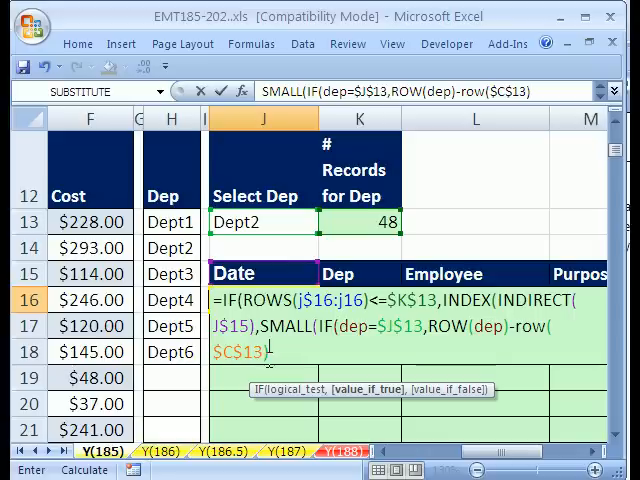
{"action": "mouse_move", "coordinate": [391, 405]}
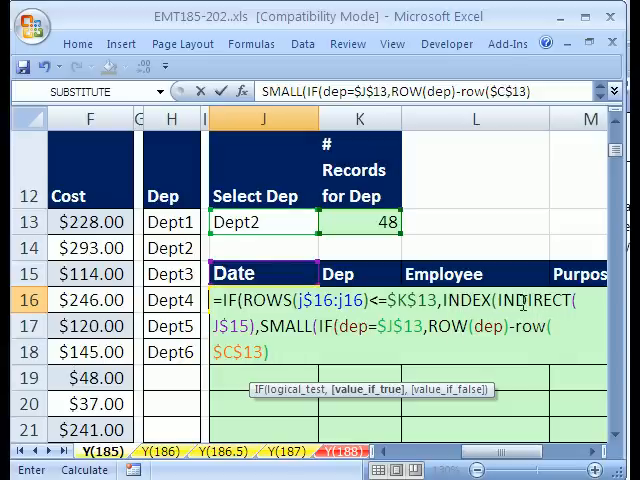
{"action": "type", "text": "+1)"}
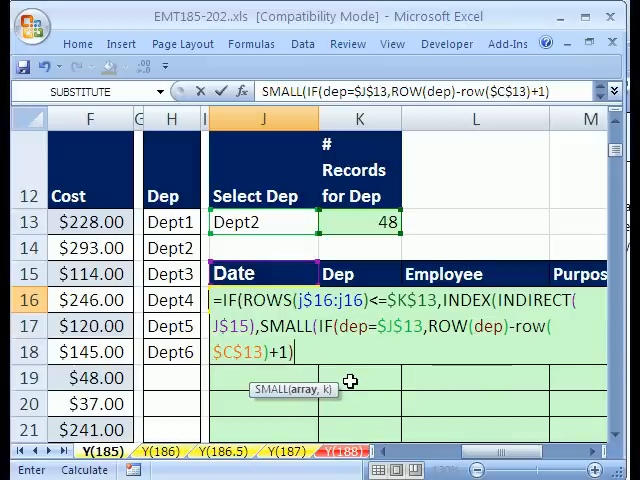
{"action": "type", "text": ",ROWS(j$16:j16"}
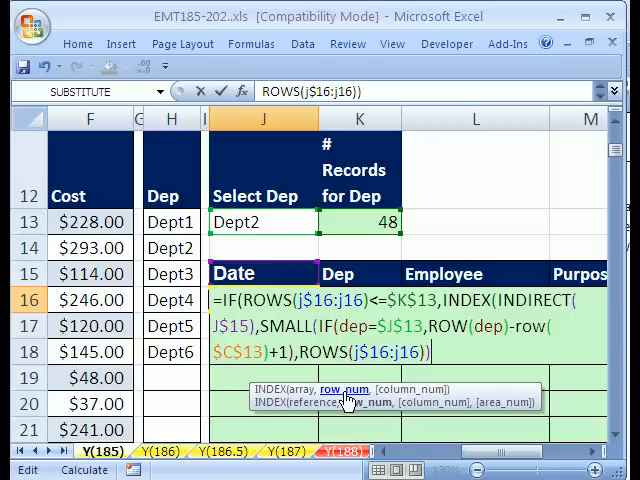
{"action": "type", "text": ")"}
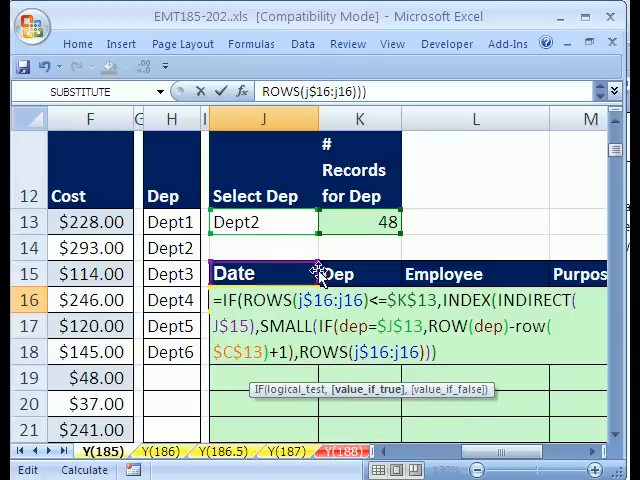
{"action": "type", "text": ","}
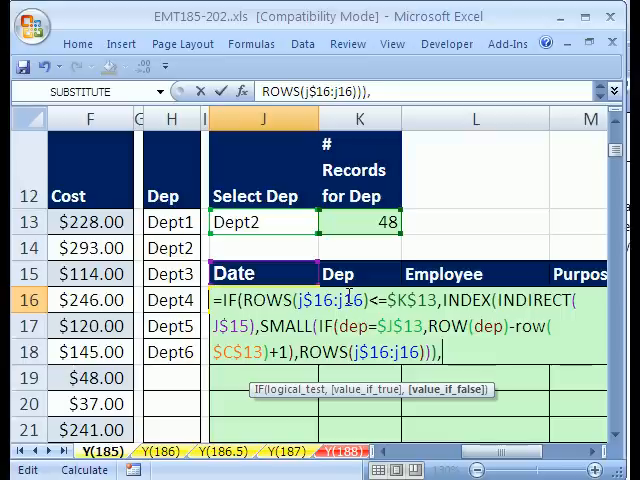
{"action": "type", "text": ",\"\""}
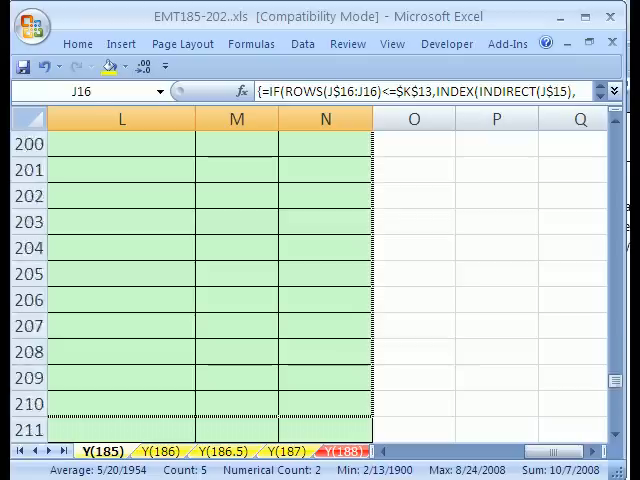
Return to the top of the results table and format the Cost column as dollars
{"action": "scroll", "scroll_direction": "down", "scroll_amount": 3}
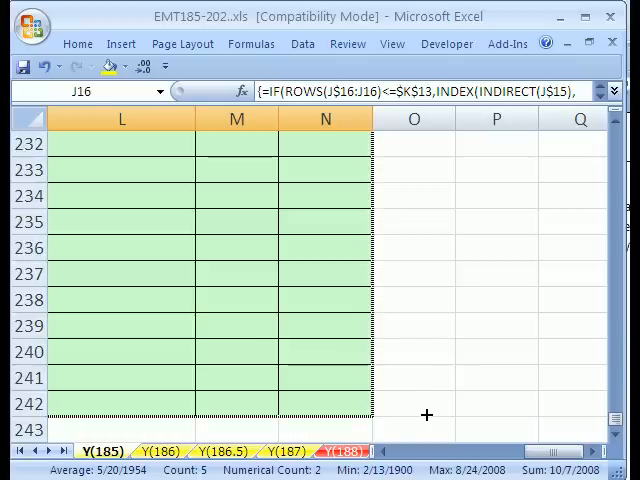
{"action": "left_click", "coordinate": [324, 402]}
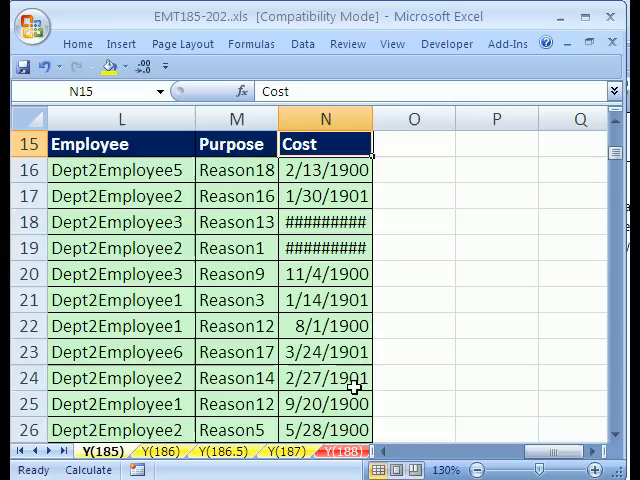
{"action": "left_click", "coordinate": [324, 170]}
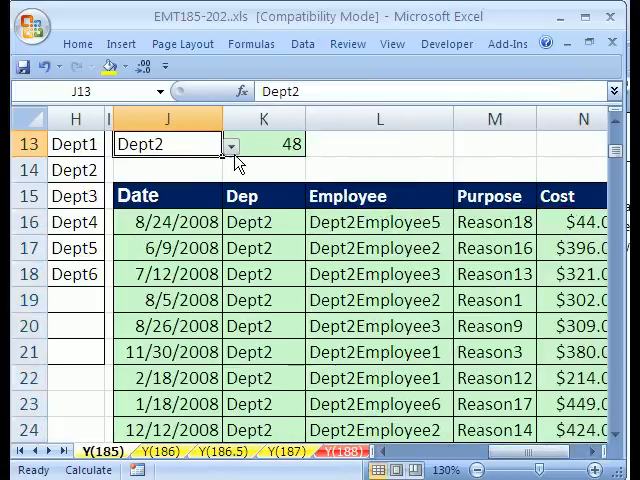
Switch the department selector to Dept6, then Dept5, showing 2 and 1 records
{"action": "left_click", "coordinate": [230, 144]}
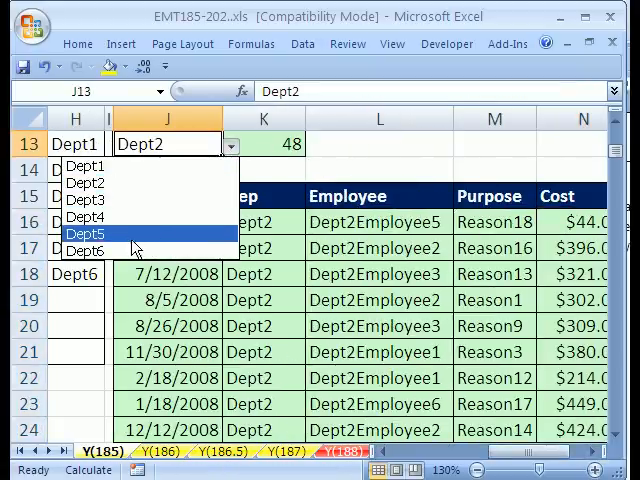
{"action": "left_click", "coordinate": [82, 250]}
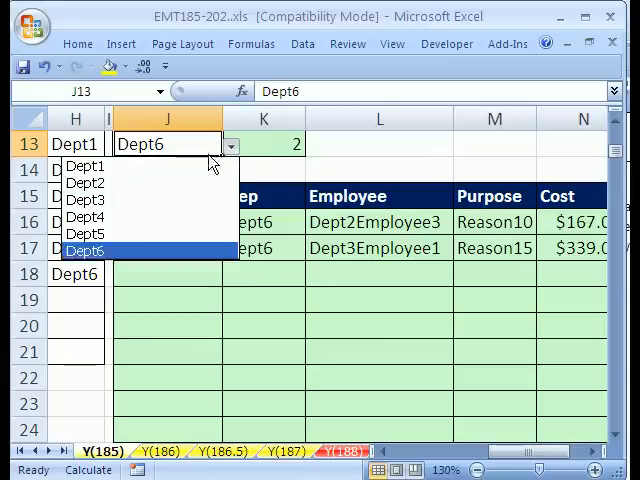
{"action": "left_click", "coordinate": [85, 233]}
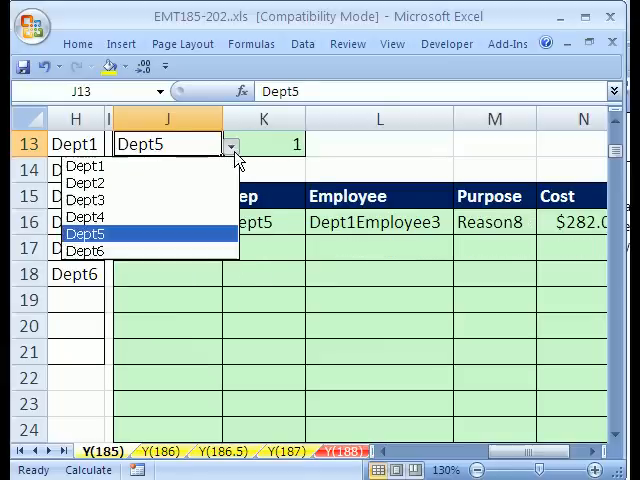